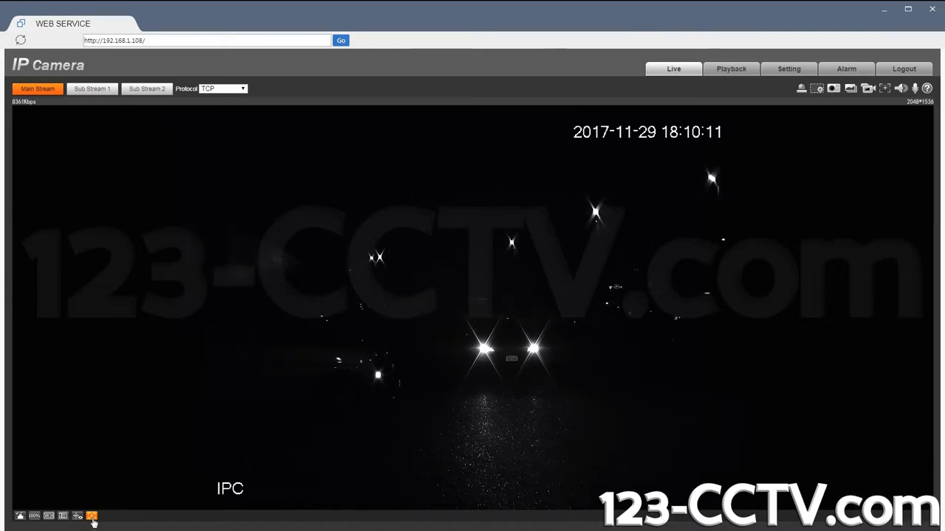
# Step: Show the Zoom and Focus panel beside the live night view of the car
pyautogui.click(92, 515)
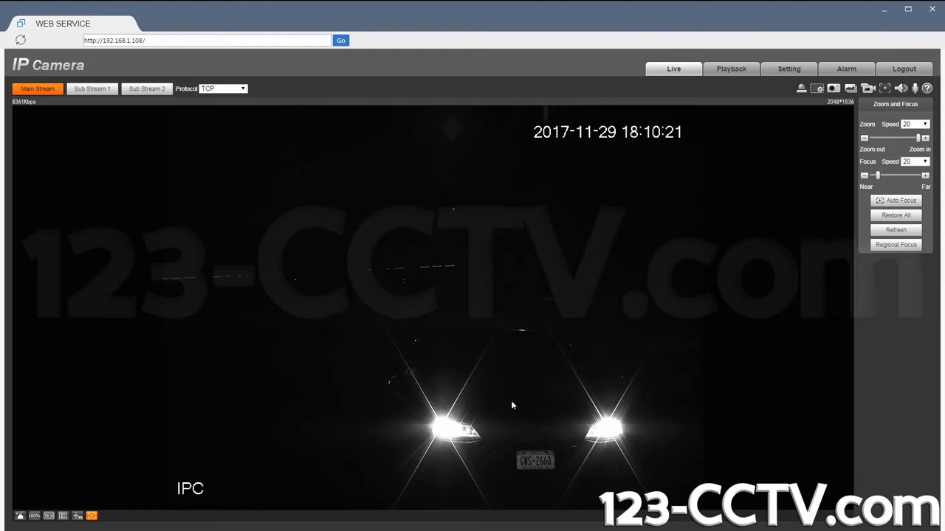
pyautogui.moveTo(527, 247)
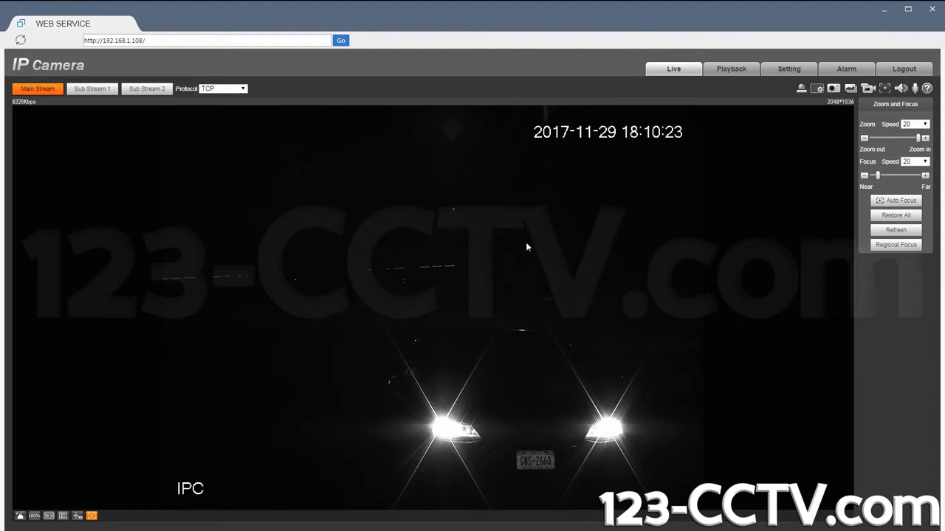
# Step: In Camera Conditions exposure, raise the iris to 69 and set the shutter to 1/1000
pyautogui.click(785, 69)
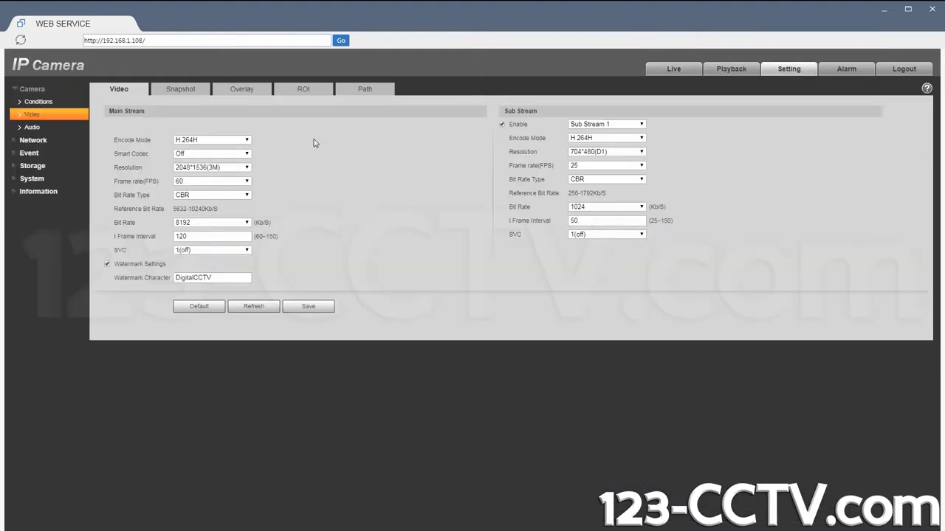
pyautogui.click(38, 102)
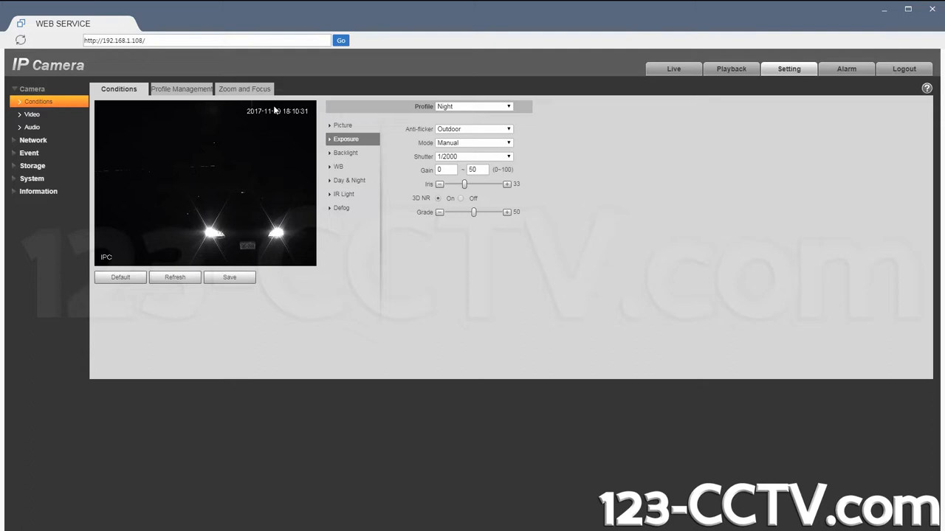
pyautogui.moveTo(446, 135)
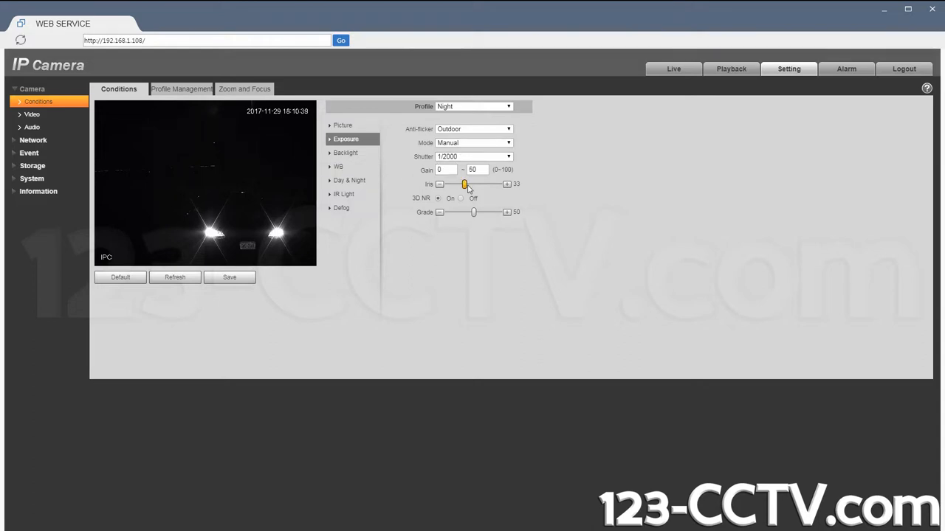
pyautogui.moveTo(464, 184); pyautogui.dragTo(475, 183)
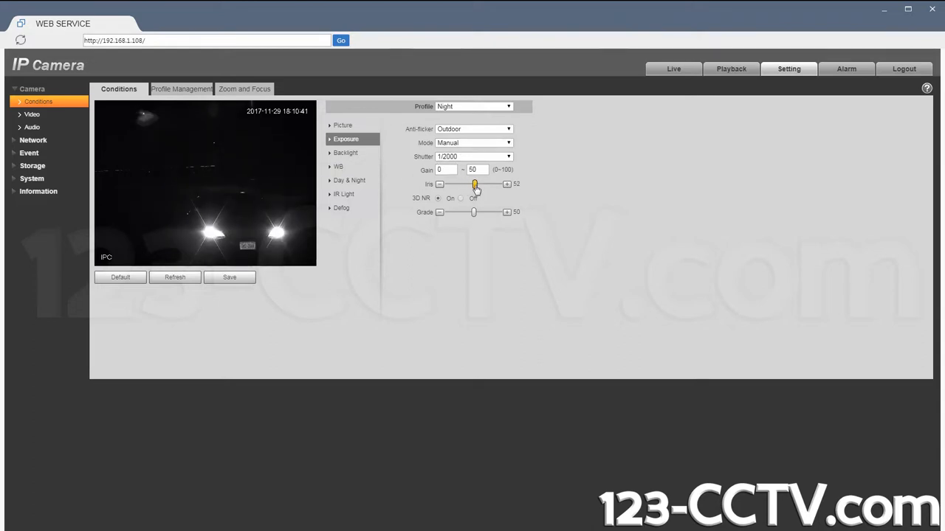
pyautogui.moveTo(474, 184); pyautogui.dragTo(480, 183)
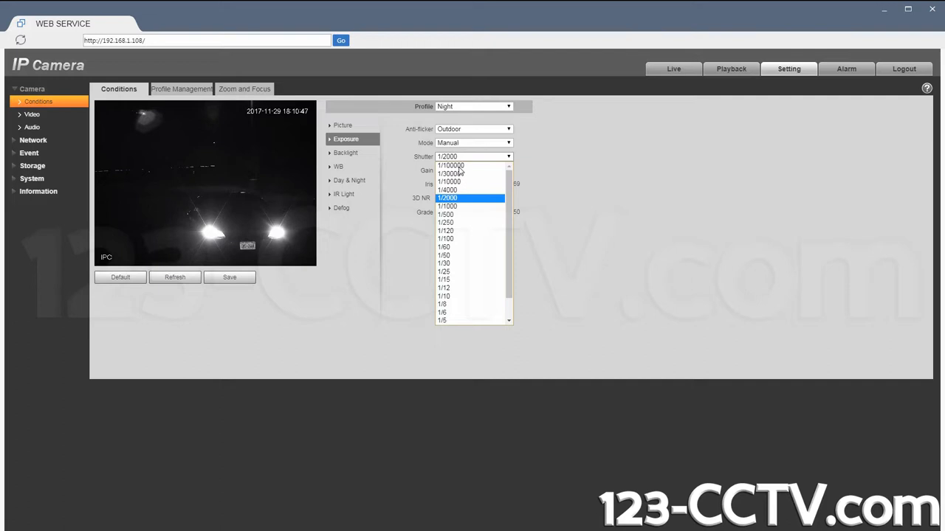
pyautogui.click(448, 206)
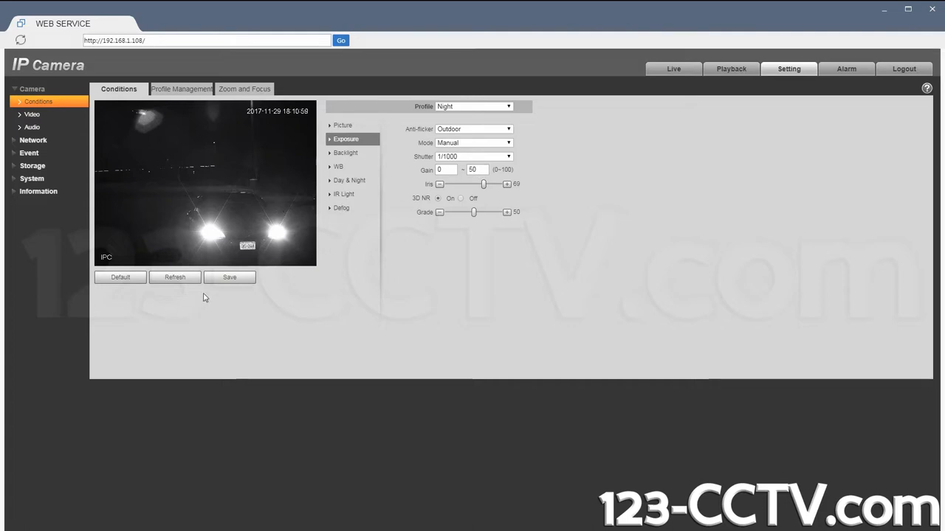
# Step: Review the Night profile's Backlight (HLC 50), Day & Night, and IR Light settings
pyautogui.click(229, 276)
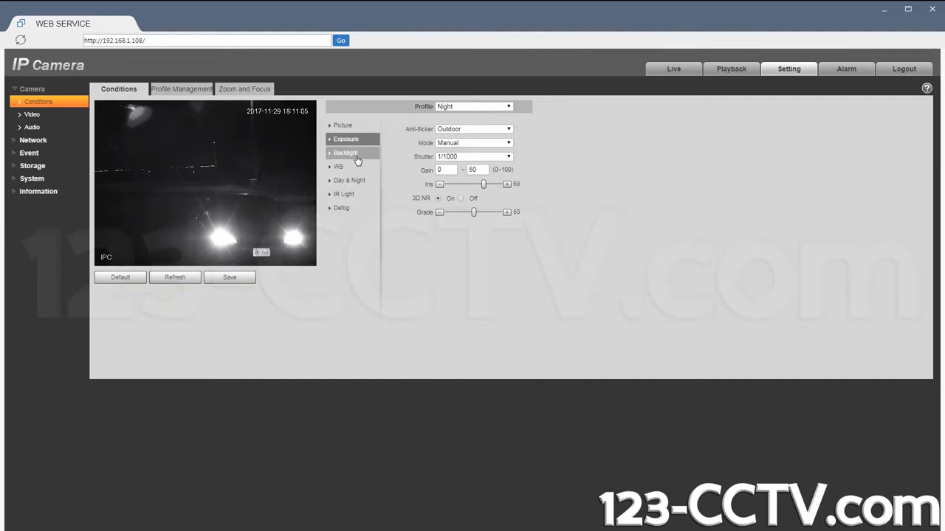
pyautogui.click(345, 152)
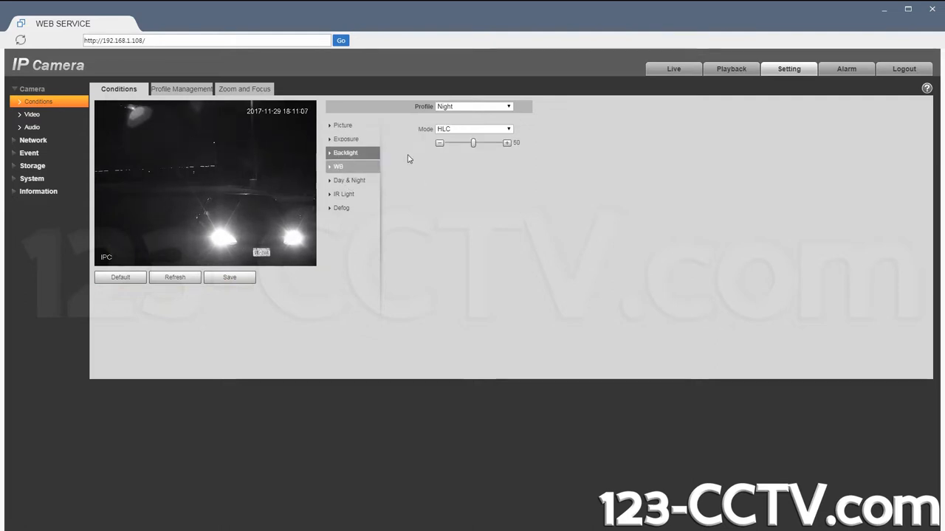
pyautogui.moveTo(350, 184)
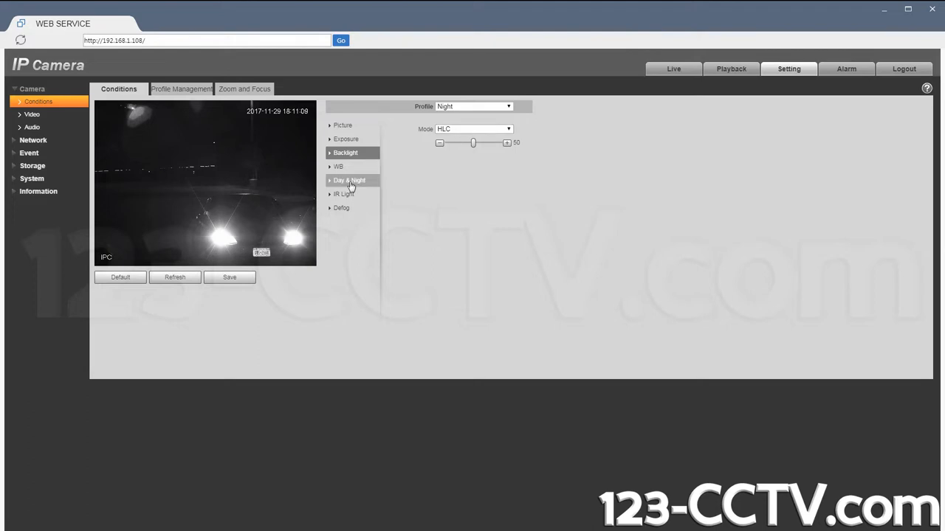
pyautogui.click(350, 193)
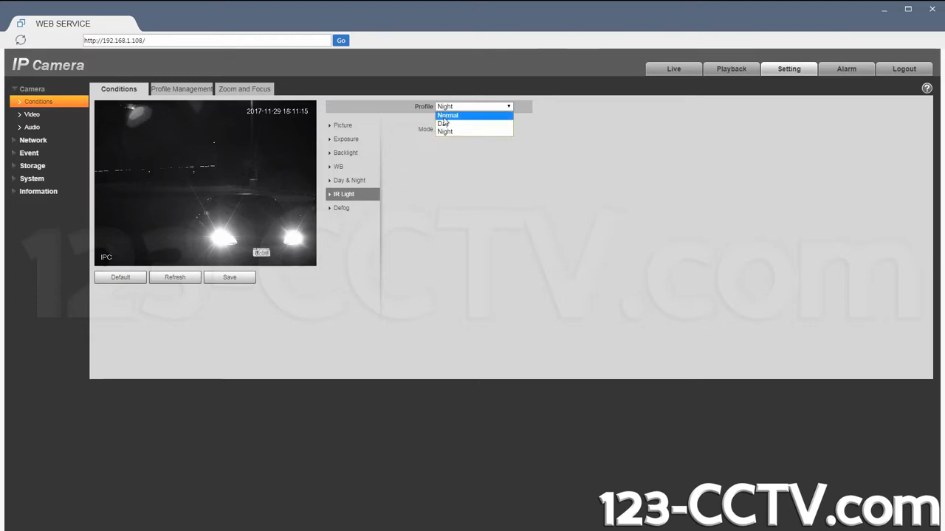
# Step: Switch to the Normal profile and review its SmartIR, Day & Night, and Picture settings
pyautogui.click(445, 123)
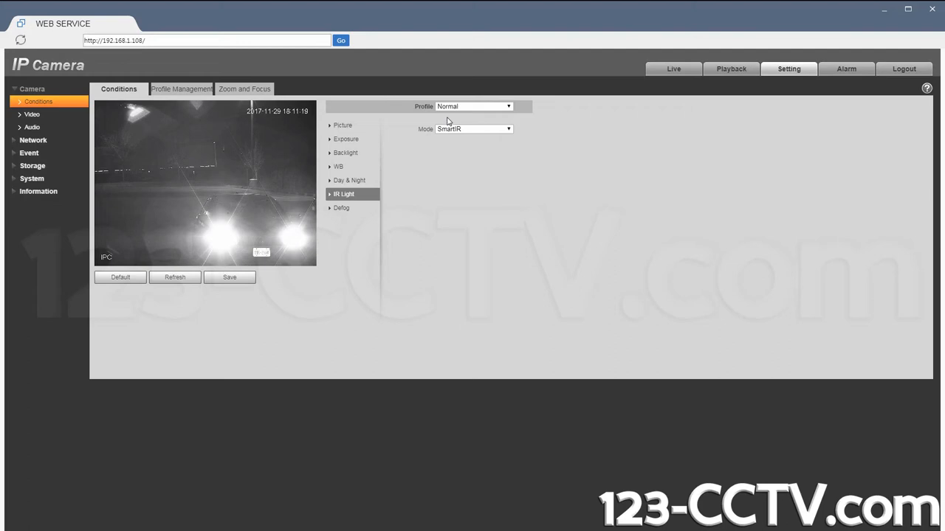
pyautogui.moveTo(411, 129)
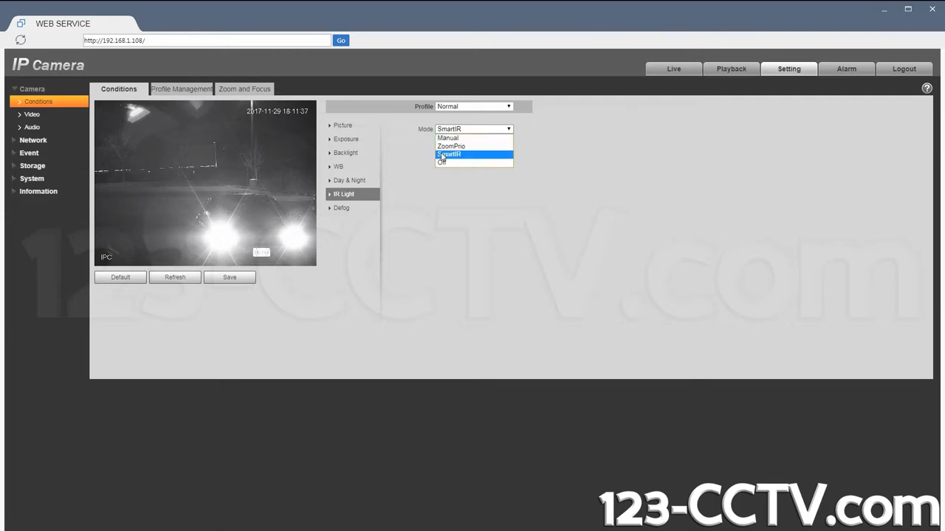
pyautogui.click(345, 139)
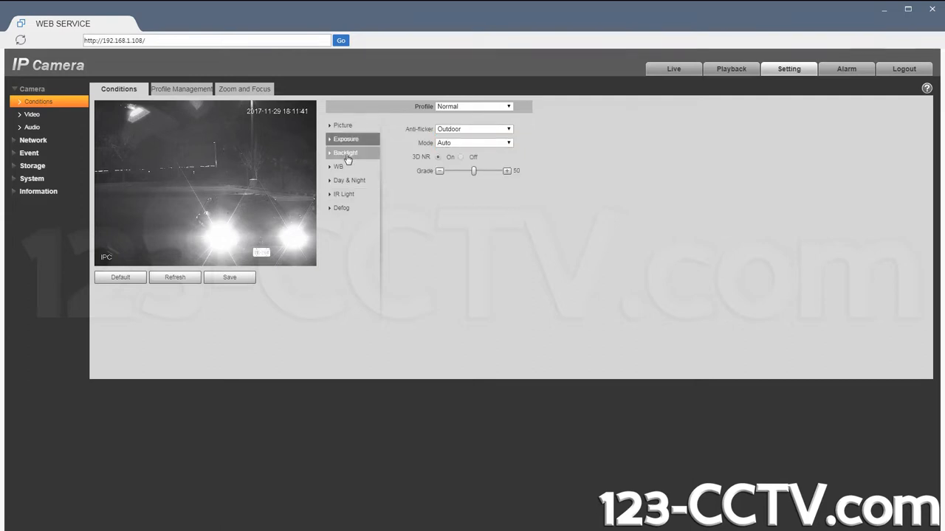
pyautogui.click(349, 180)
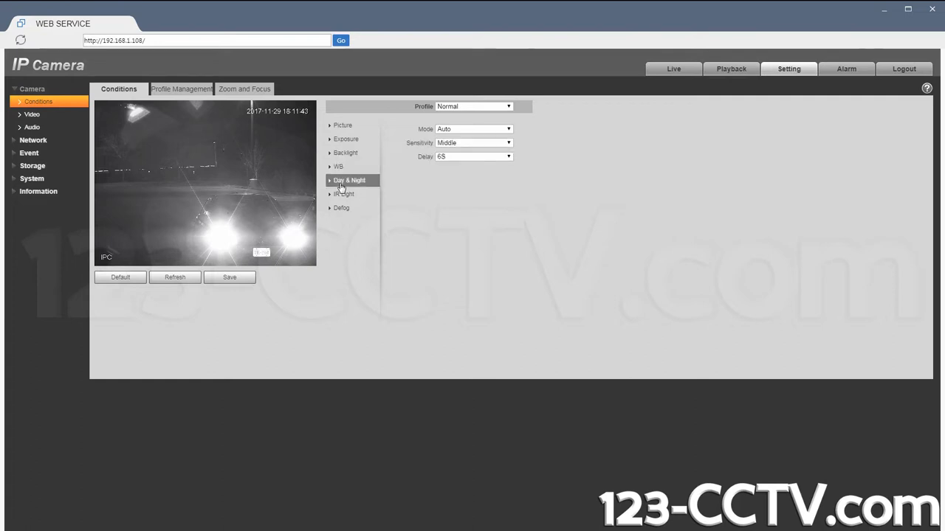
pyautogui.click(343, 125)
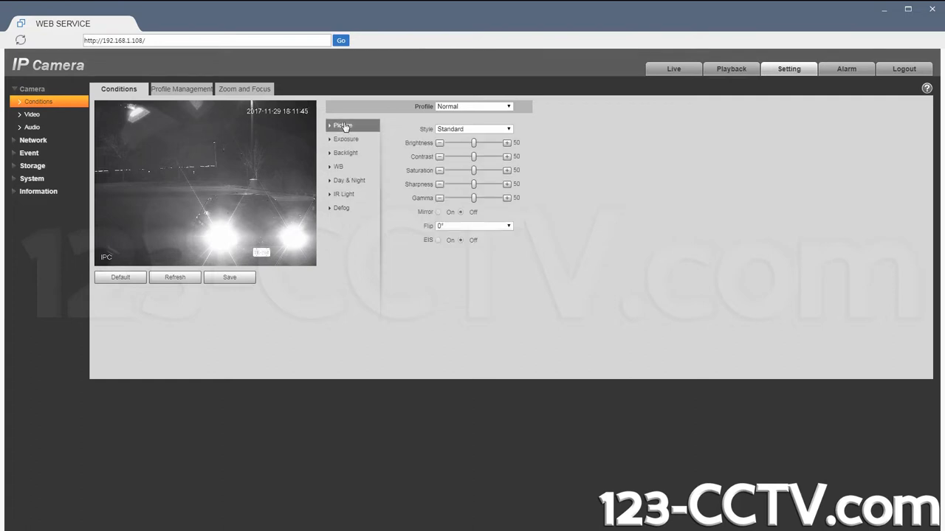
pyautogui.click(183, 89)
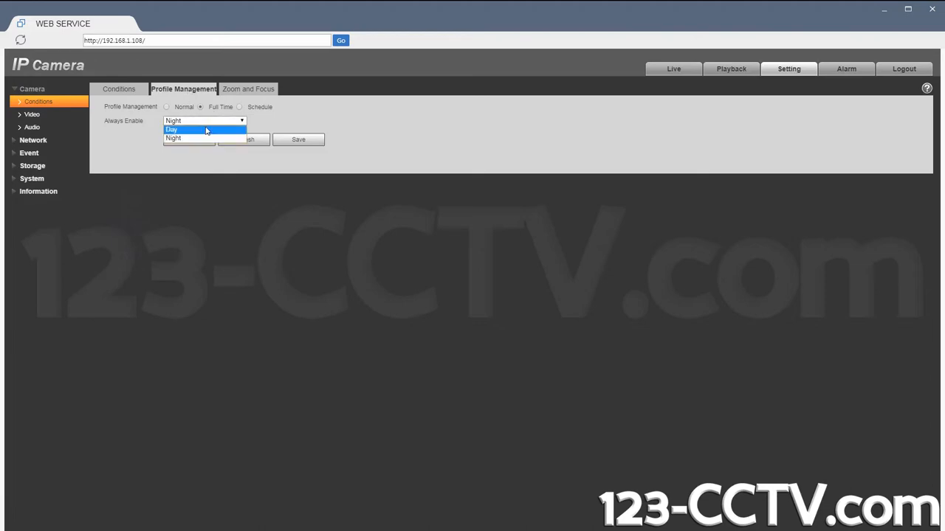
# Step: Make Day the full-time profile and return to the live view
pyautogui.click(299, 140)
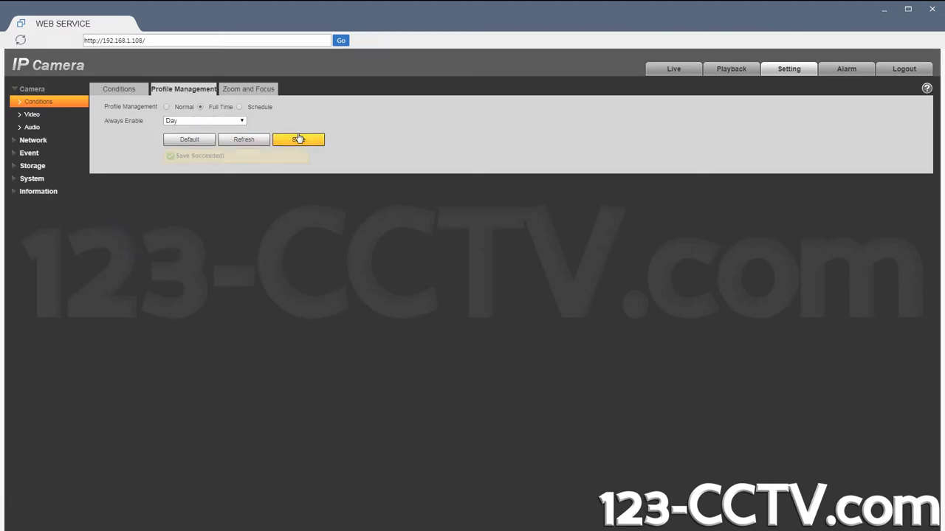
pyautogui.click(673, 68)
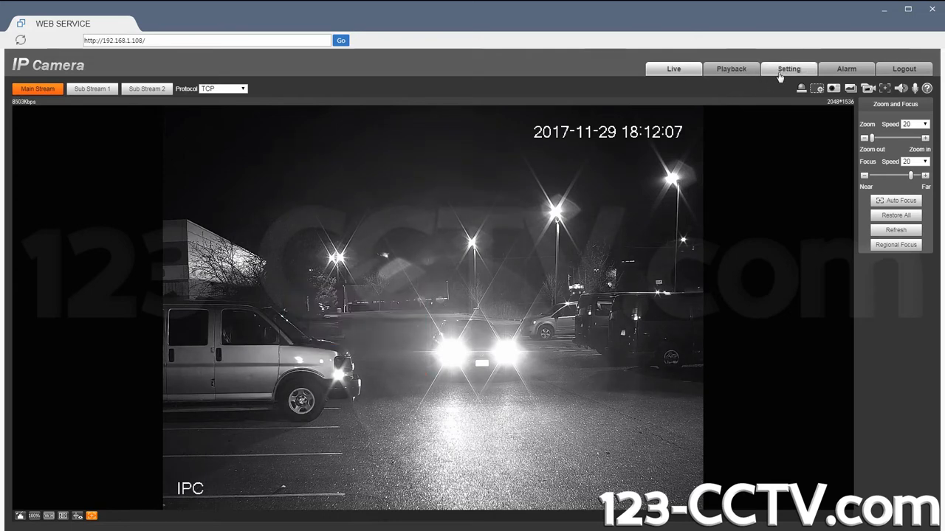
# Step: Save Night as the full-time profile again and return to the live view
pyautogui.click(787, 68)
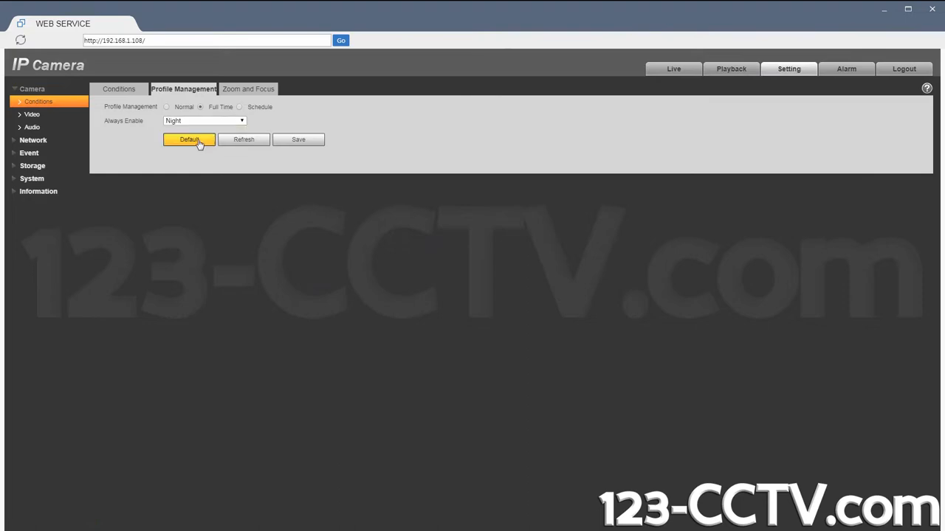
pyautogui.click(299, 139)
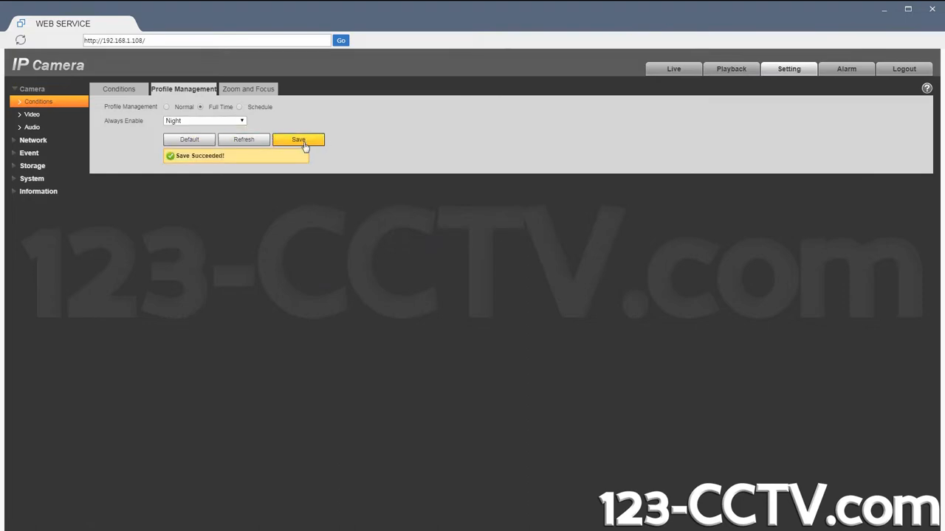
pyautogui.click(673, 69)
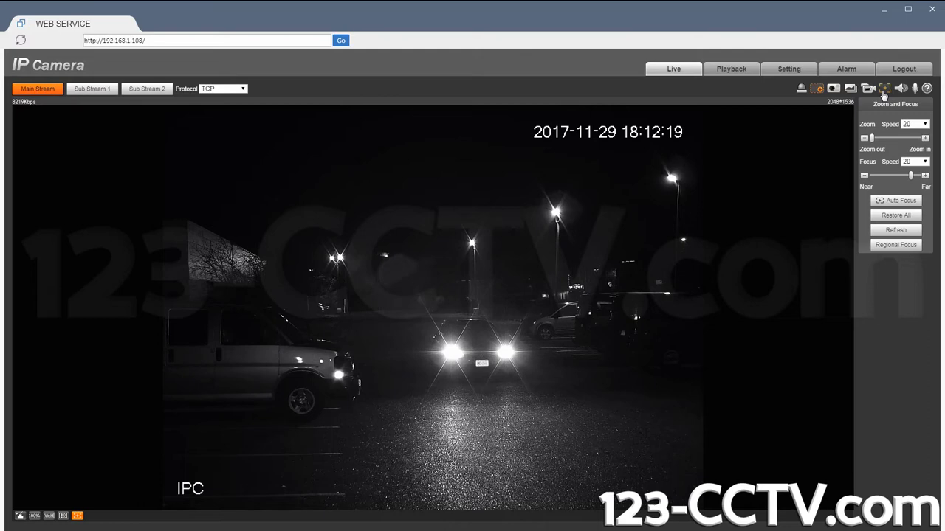
pyautogui.click(896, 245)
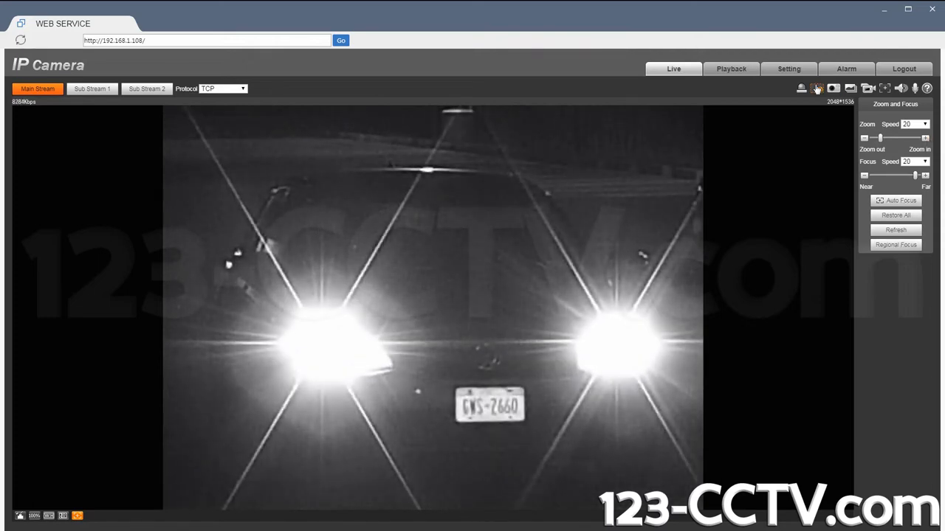
pyautogui.moveTo(817, 89)
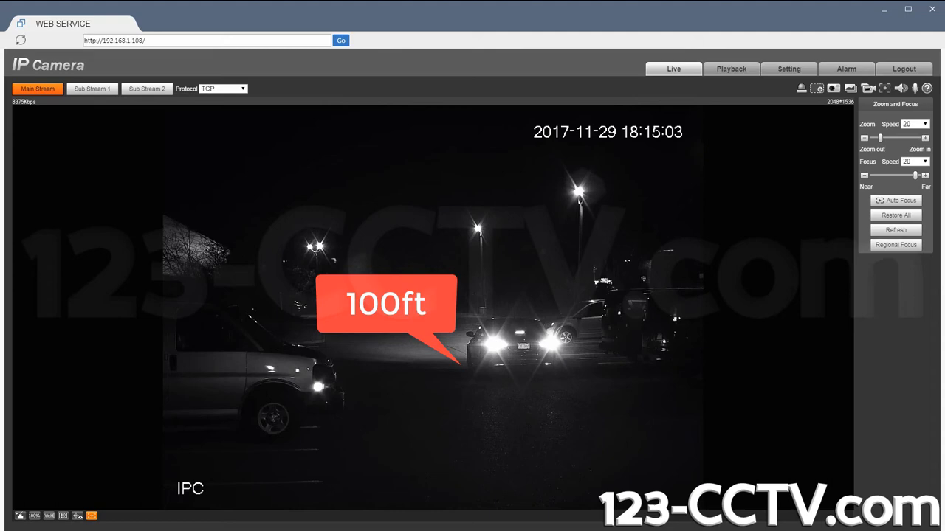
pyautogui.moveTo(802, 107)
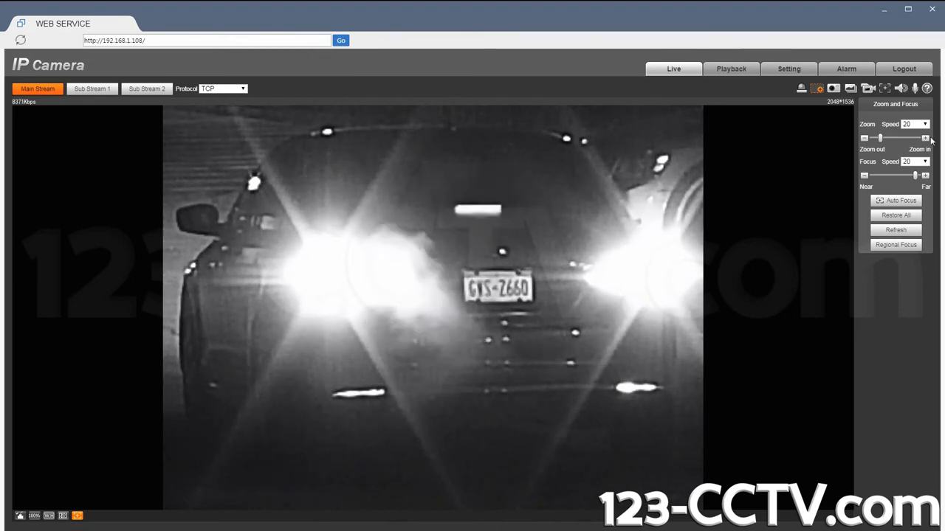
# Step: Zoom the camera further in on the car's license plate
pyautogui.click(922, 138)
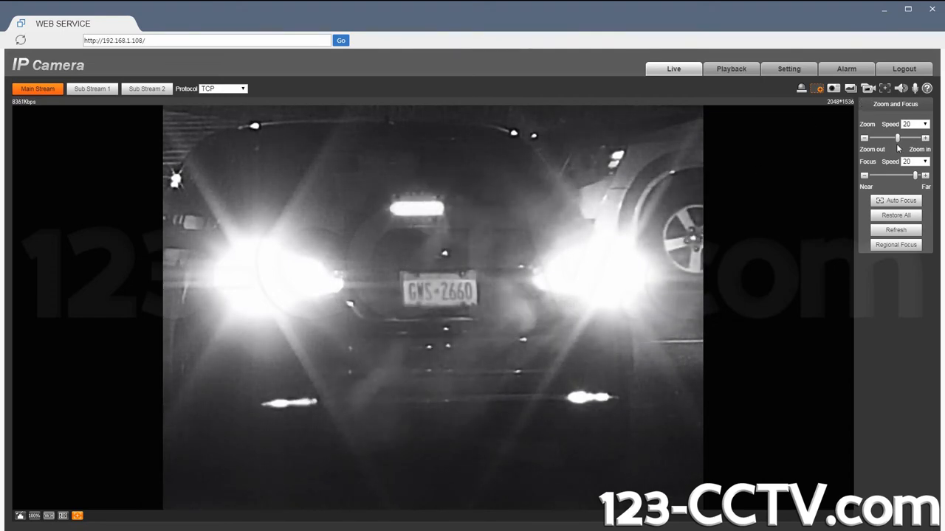
pyautogui.click(924, 139)
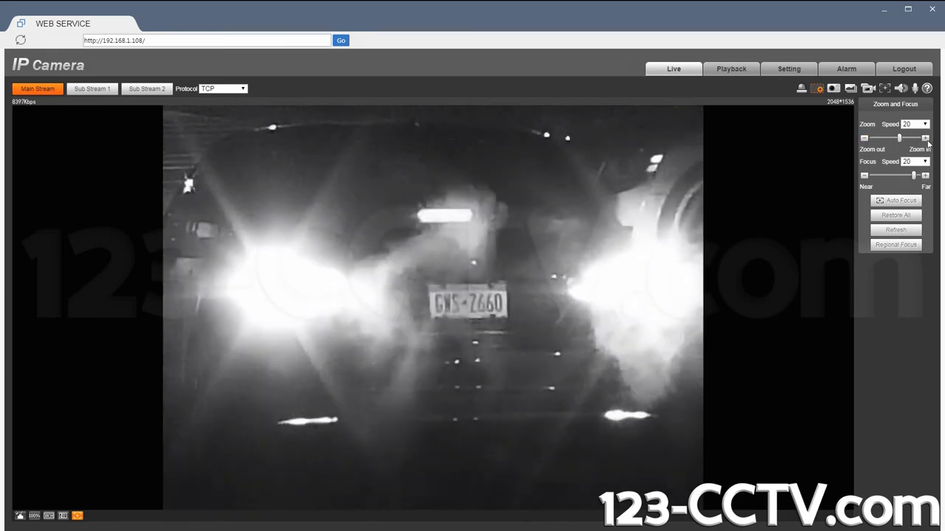